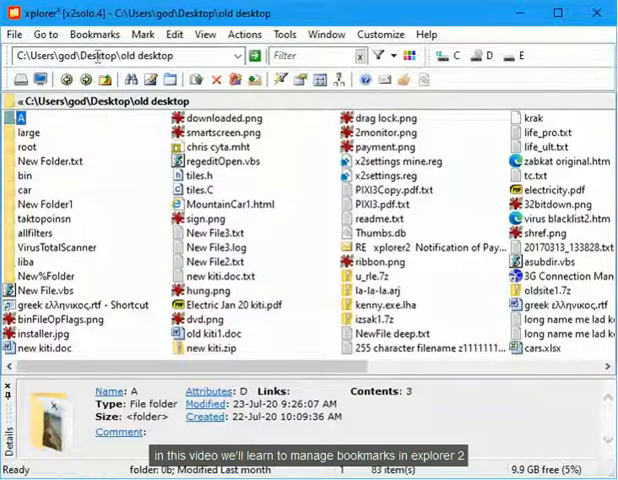
# Add the current 'old desktop' folder as a bookmark and check it appears last in the list
pyautogui.click(96, 32)
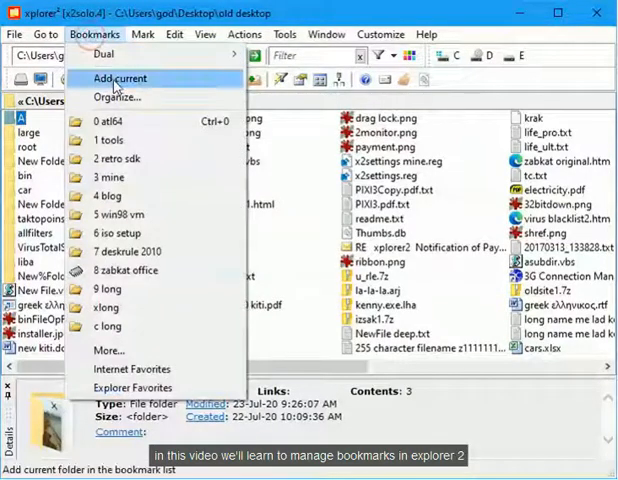
pyautogui.click(120, 80)
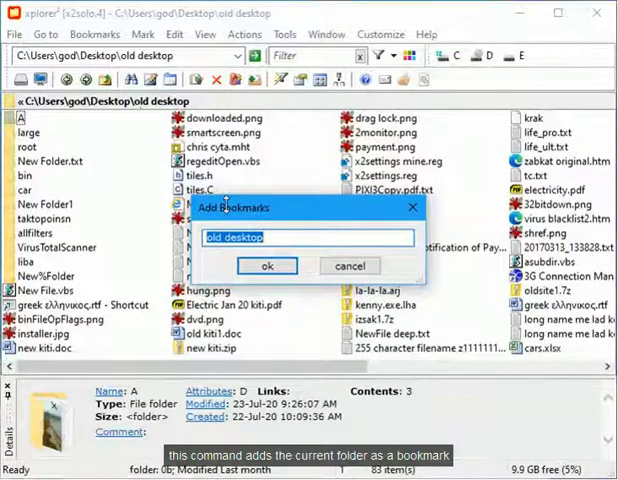
pyautogui.click(268, 264)
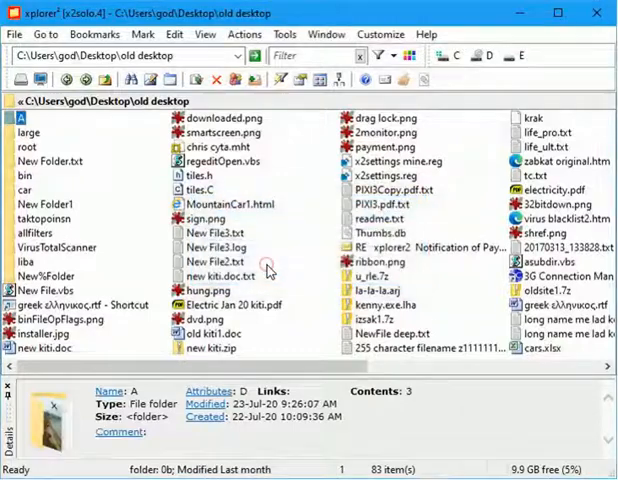
pyautogui.click(96, 34)
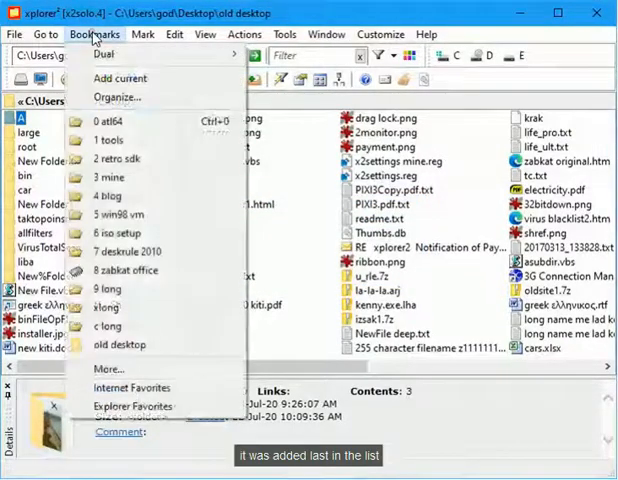
pyautogui.moveTo(118, 344)
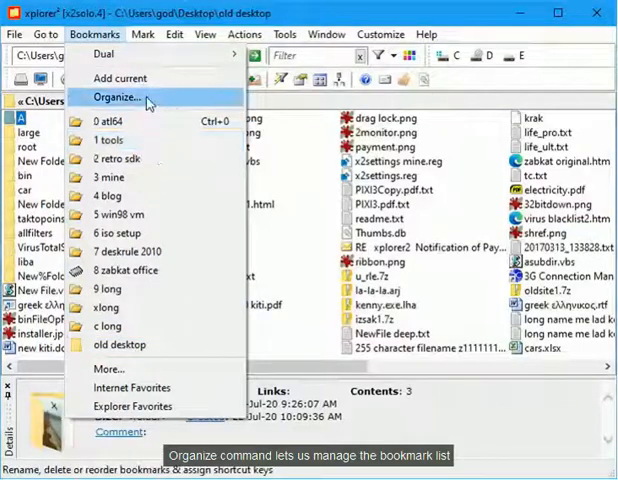
# In the organizer, move 'old desktop' up then to the top, accept, and verify it comes first
pyautogui.click(116, 96)
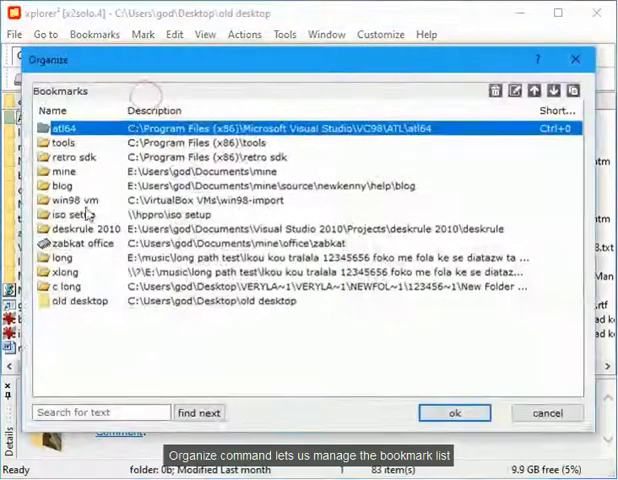
pyautogui.click(78, 302)
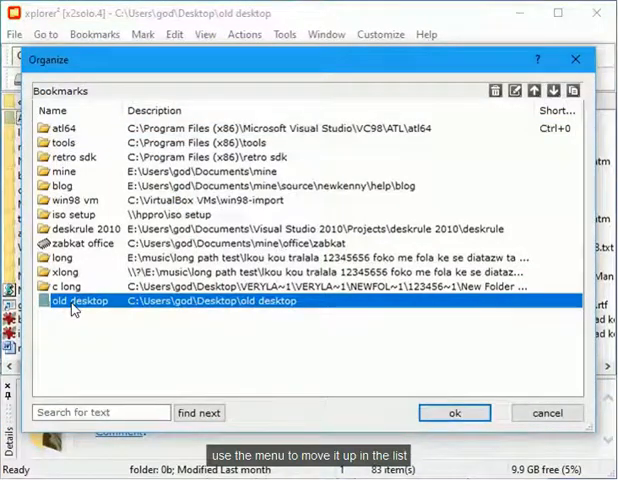
pyautogui.rightClick(76, 300)
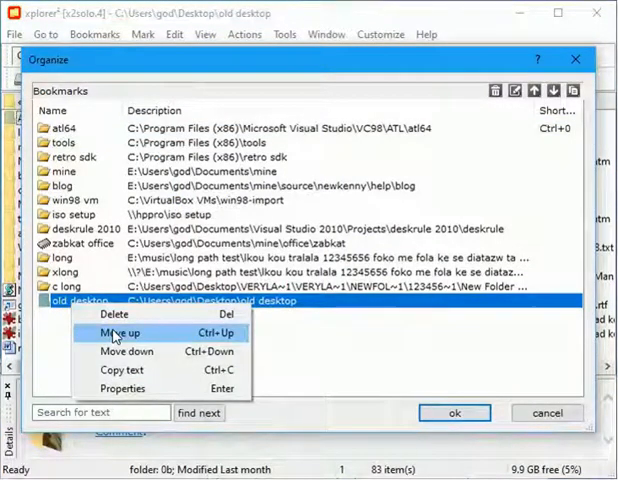
pyautogui.click(116, 332)
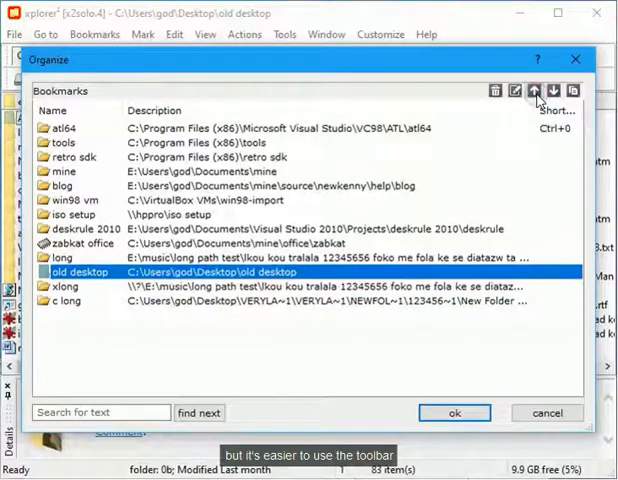
pyautogui.click(540, 88)
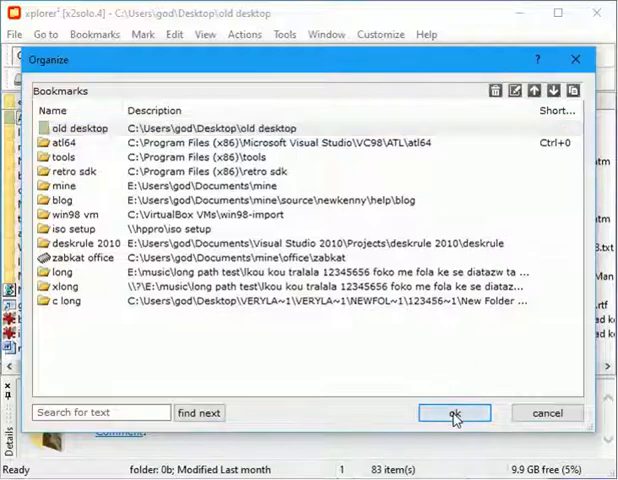
pyautogui.click(452, 412)
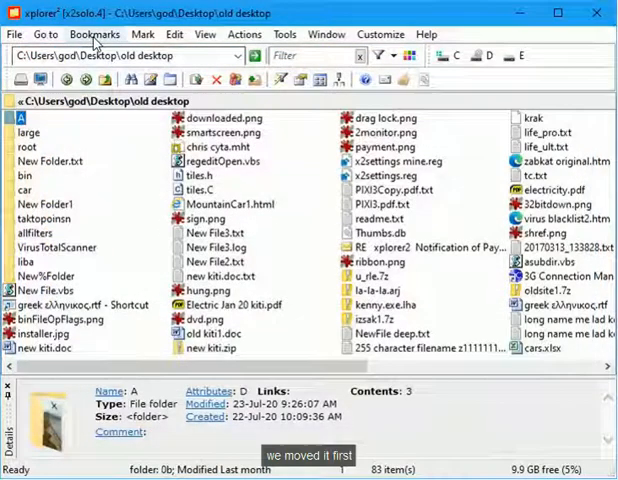
pyautogui.click(96, 32)
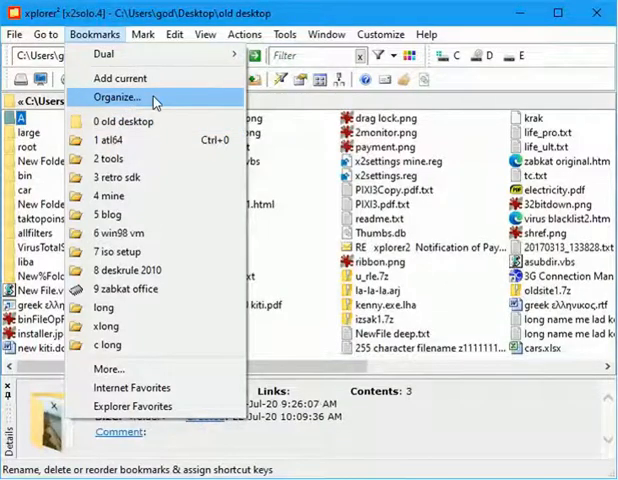
# In the organizer, rename the 'old desktop' bookmark to 'old desktop1'
pyautogui.click(118, 96)
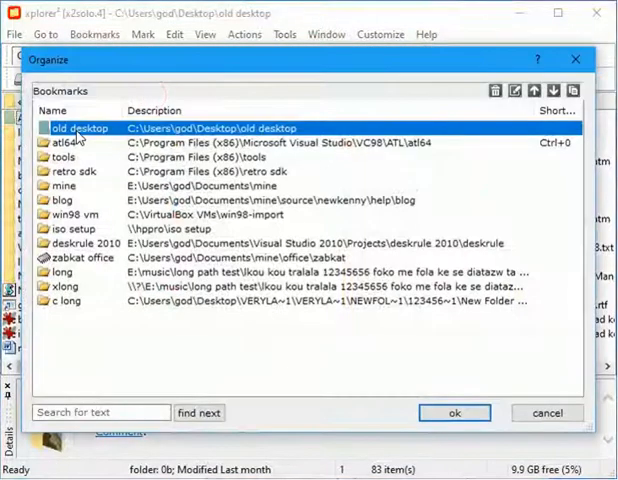
pyautogui.doubleClick(70, 128)
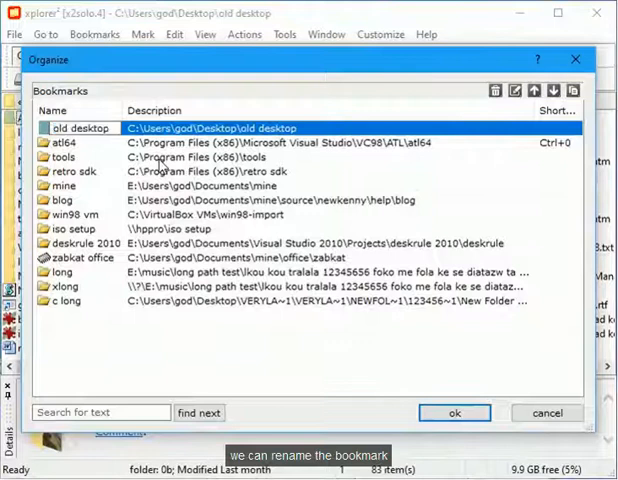
pyautogui.write('1')
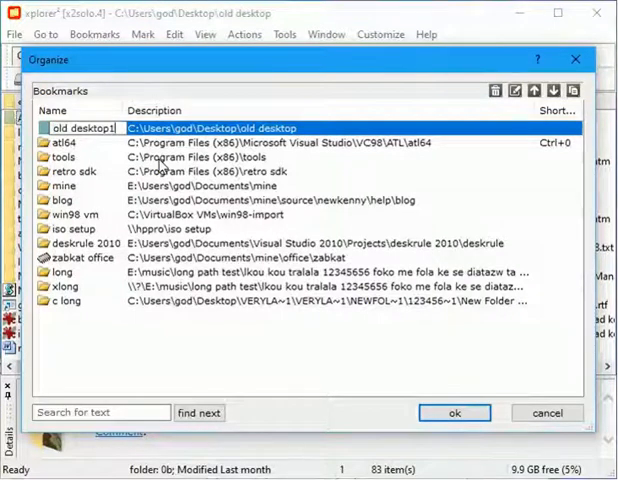
pyautogui.moveTo(516, 90)
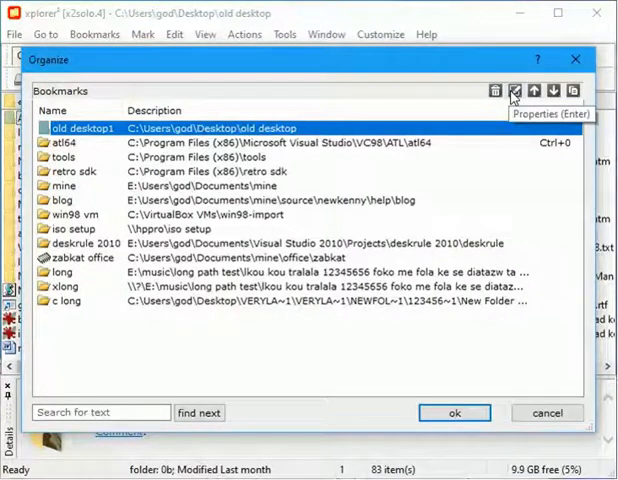
# Give 'old desktop1' the Ctrl+1 shortcut and a custom icon, then accept and close the organizer
pyautogui.click(516, 88)
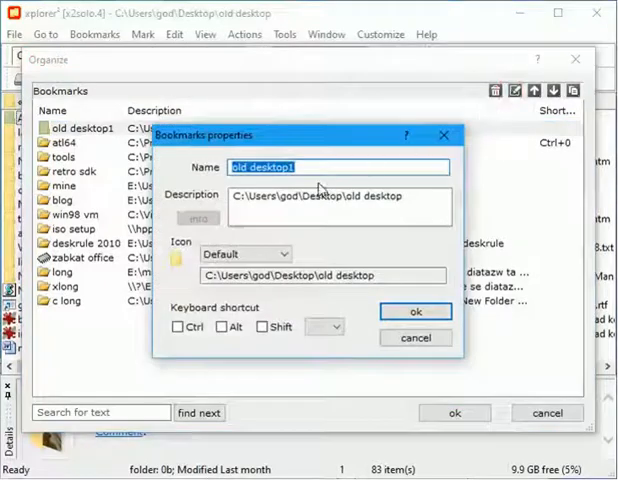
pyautogui.moveTo(178, 328)
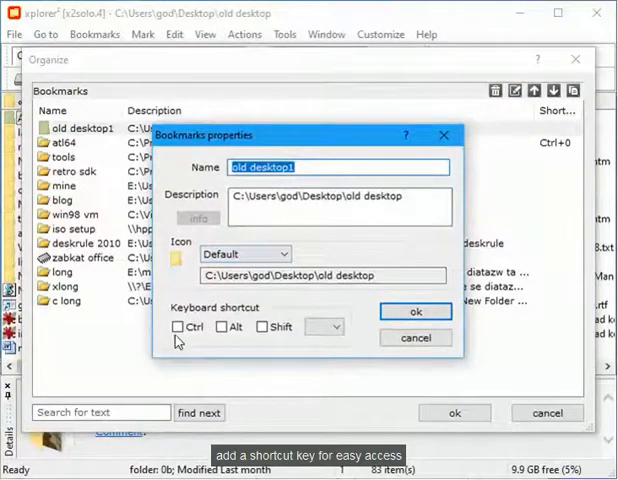
pyautogui.click(178, 328)
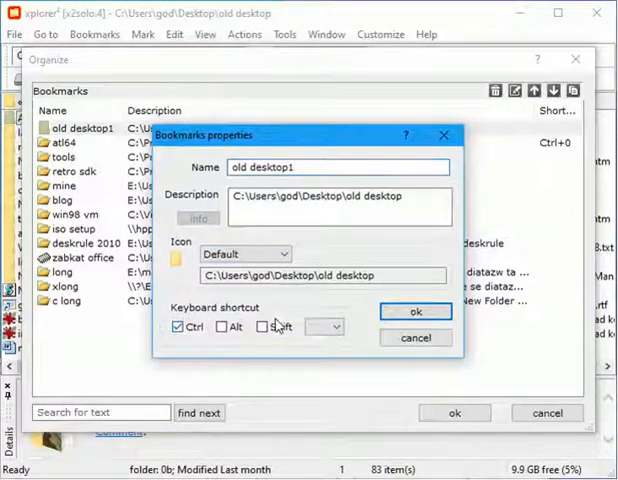
pyautogui.click(334, 328)
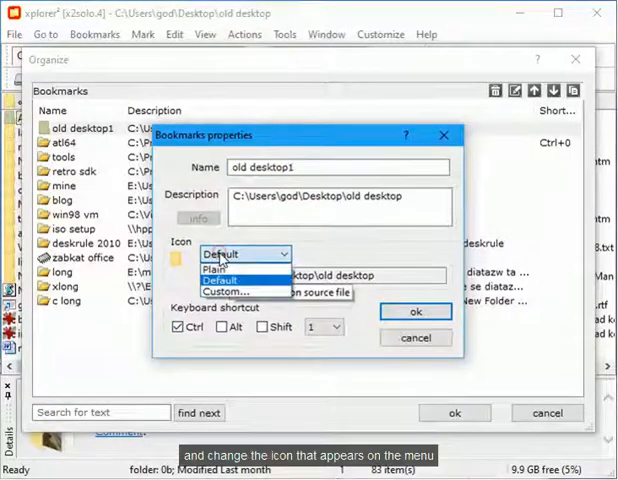
pyautogui.click(230, 292)
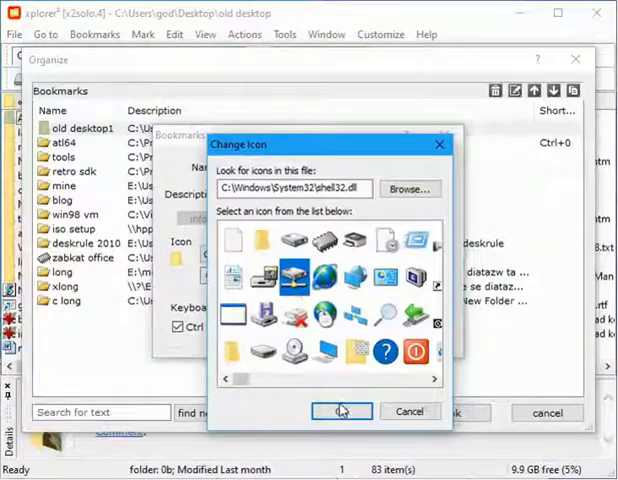
pyautogui.click(342, 412)
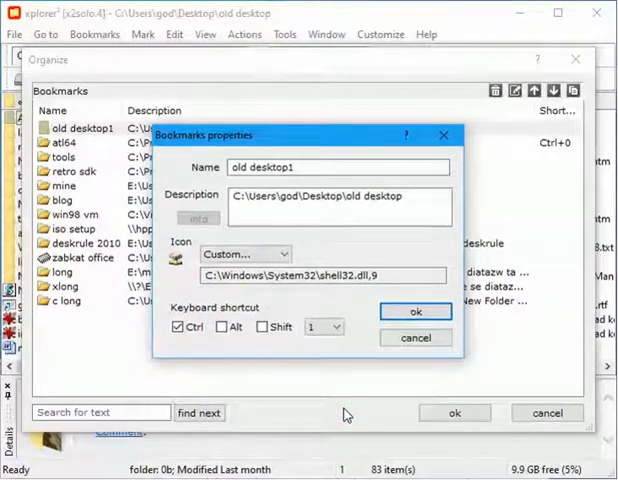
pyautogui.click(416, 312)
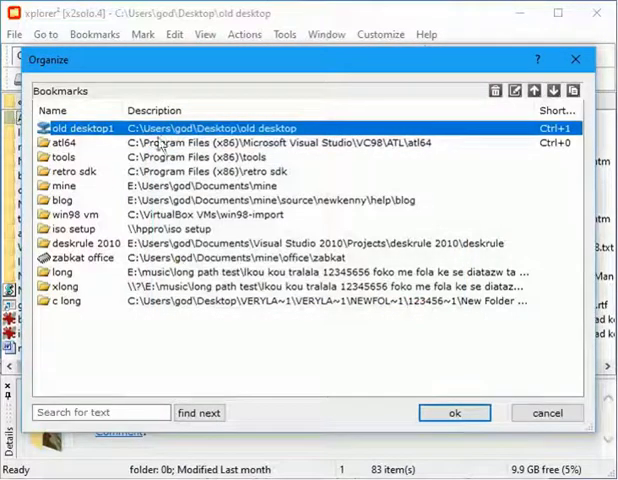
pyautogui.moveTo(96, 128)
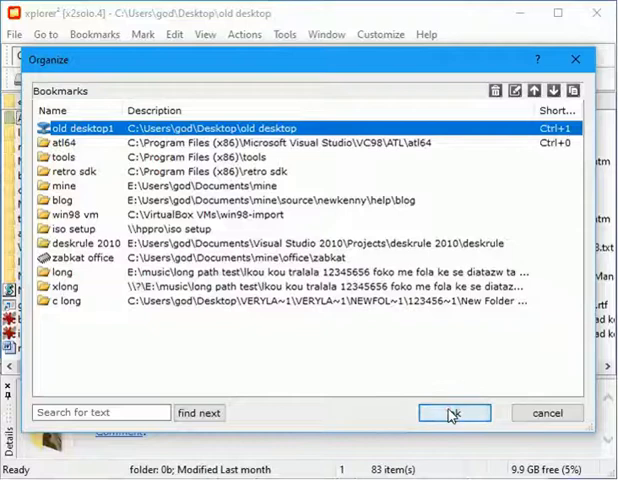
pyautogui.click(452, 412)
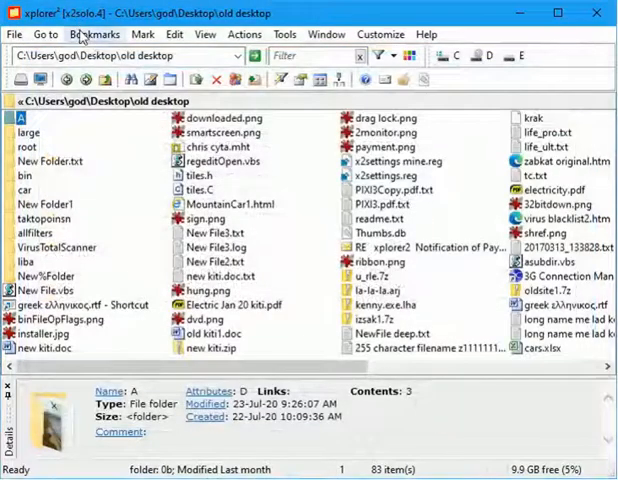
# Add the current folder again as 'old desktop1', overwriting the existing bookmark of that name
pyautogui.click(96, 32)
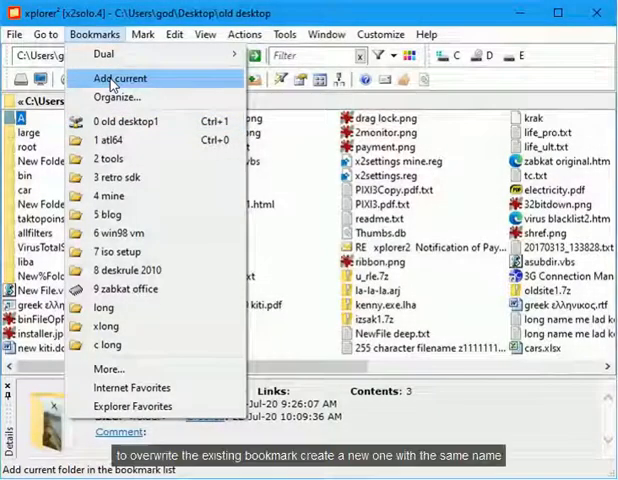
pyautogui.click(118, 78)
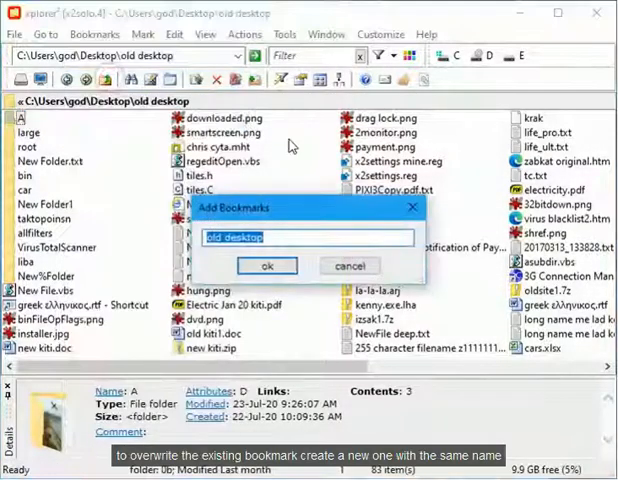
pyautogui.write('1')
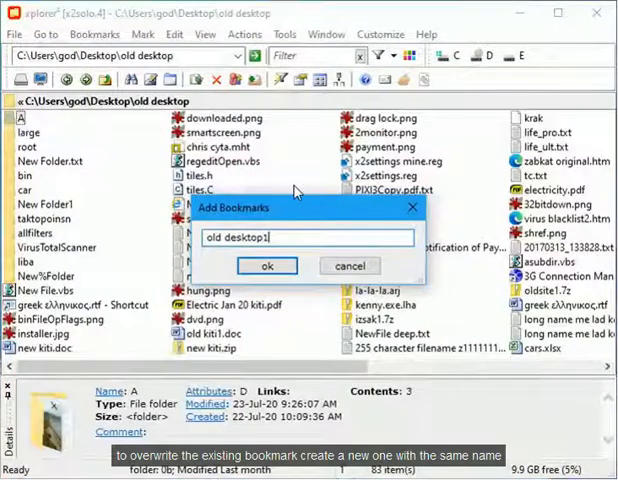
pyautogui.click(266, 264)
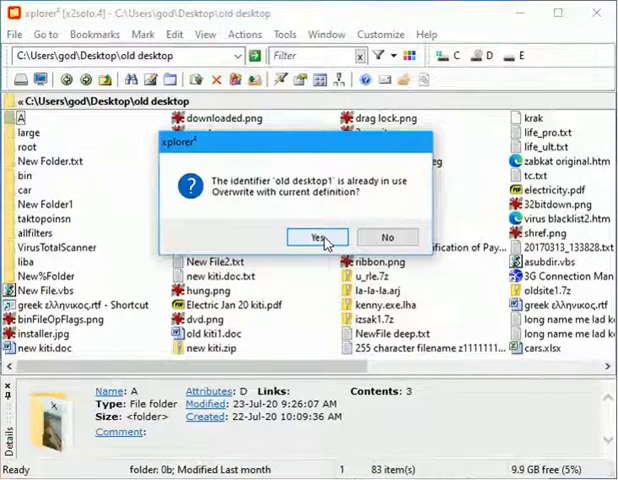
pyautogui.click(316, 236)
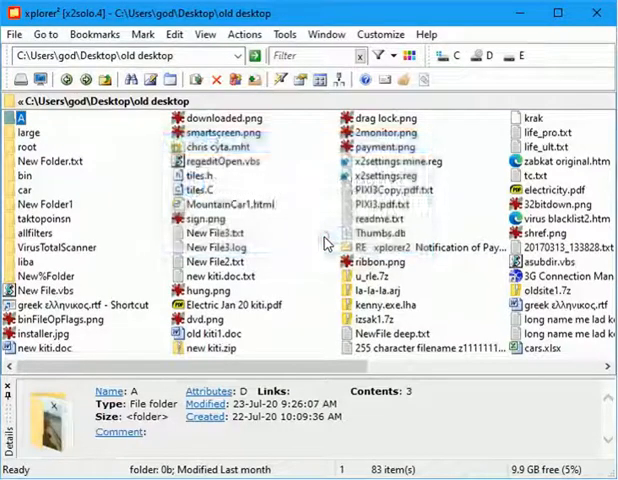
pyautogui.click(110, 34)
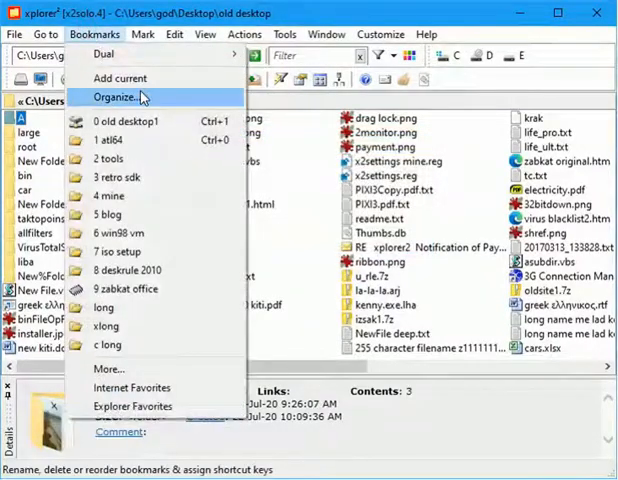
# Delete the 'old desktop1' bookmark in the organizer and accept the change
pyautogui.click(112, 96)
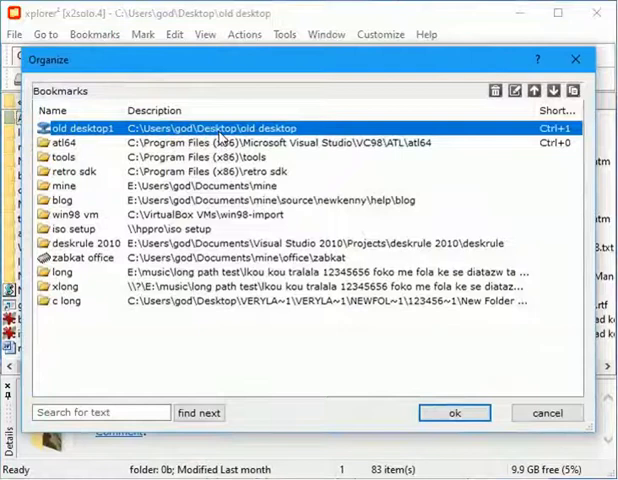
pyautogui.moveTo(496, 92)
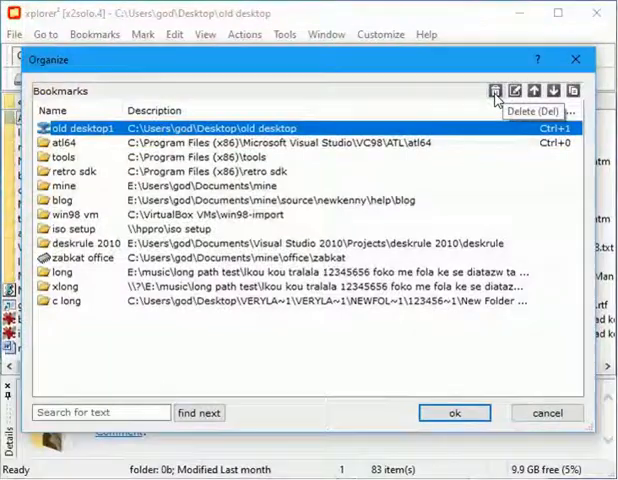
pyautogui.click(494, 90)
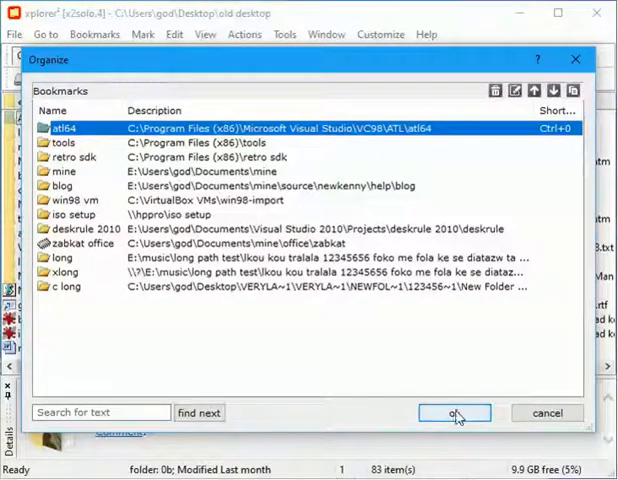
pyautogui.click(456, 412)
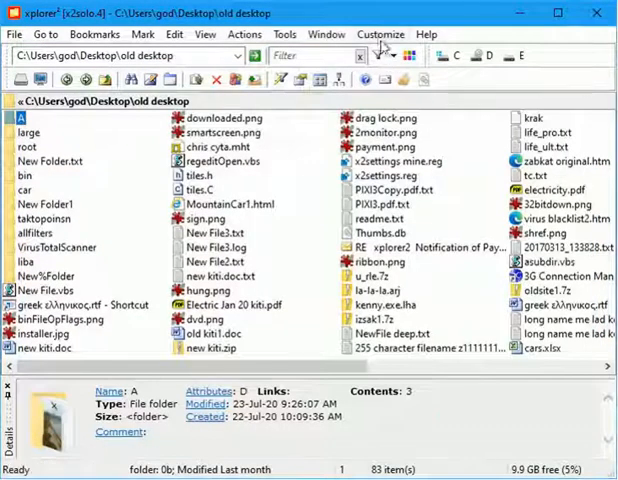
# Show the Customize menu with toolbars, column sets, user commands and folder groups
pyautogui.click(382, 32)
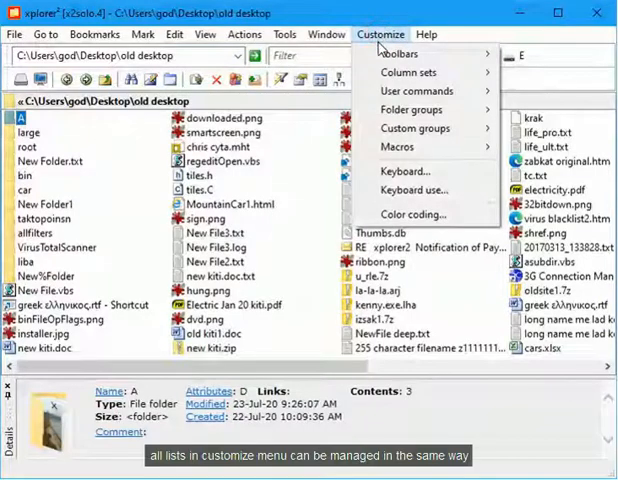
pyautogui.moveTo(416, 72)
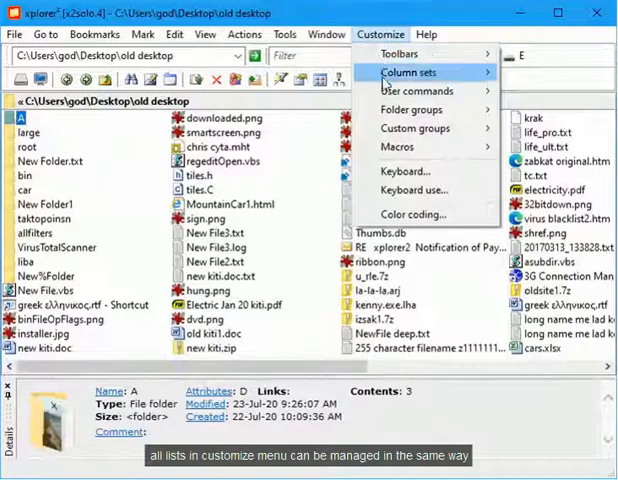